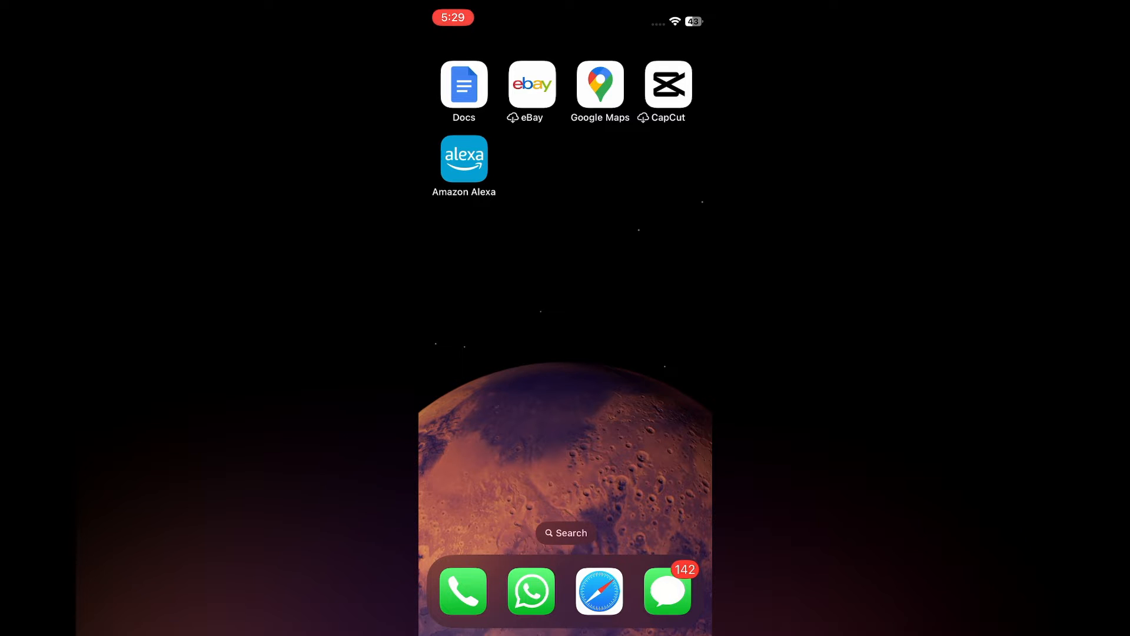
- Launch Google Maps and bring up the one-hour real-time location share sheet
left_click(599, 84)
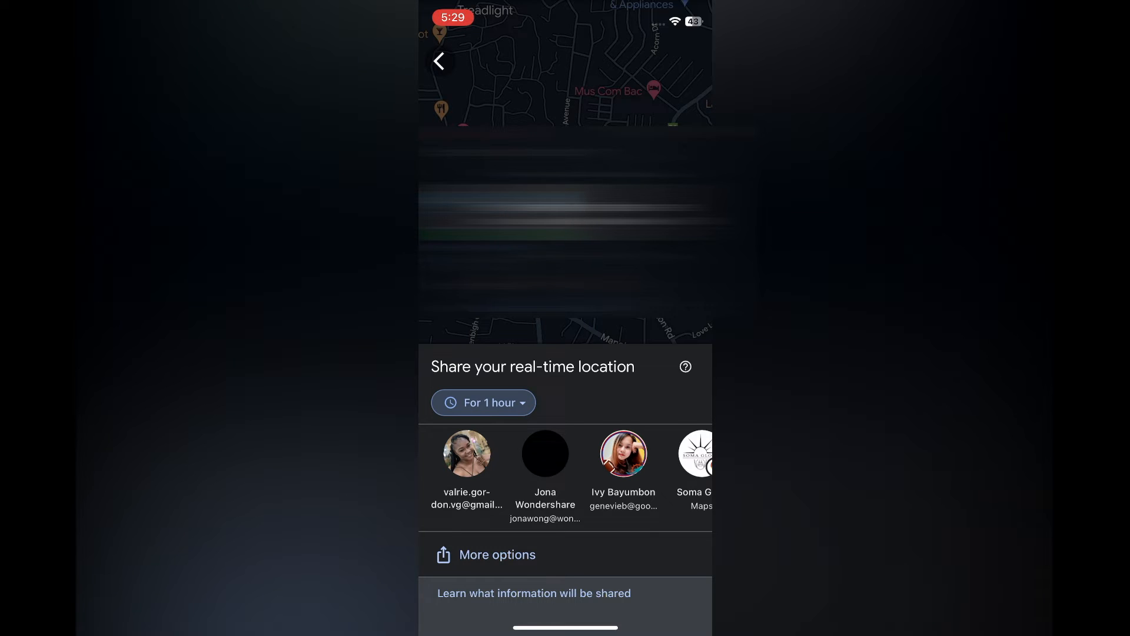
- Change the sharing duration from 1 hour to 2 hours, lasting until 7:29 AM
left_click(483, 402)
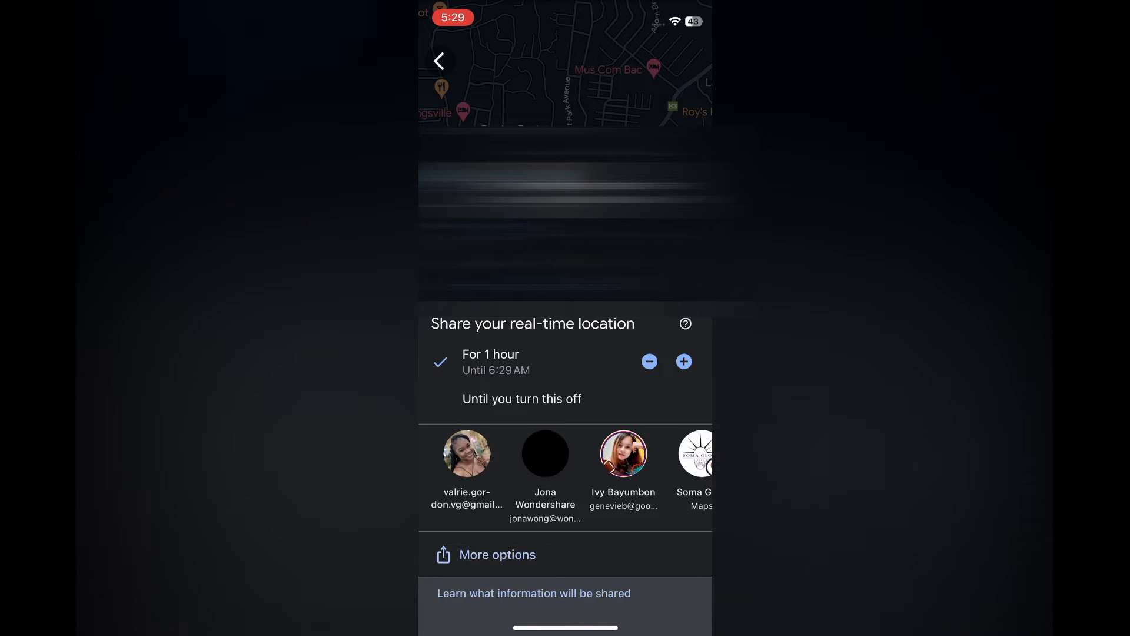
left_click(682, 361)
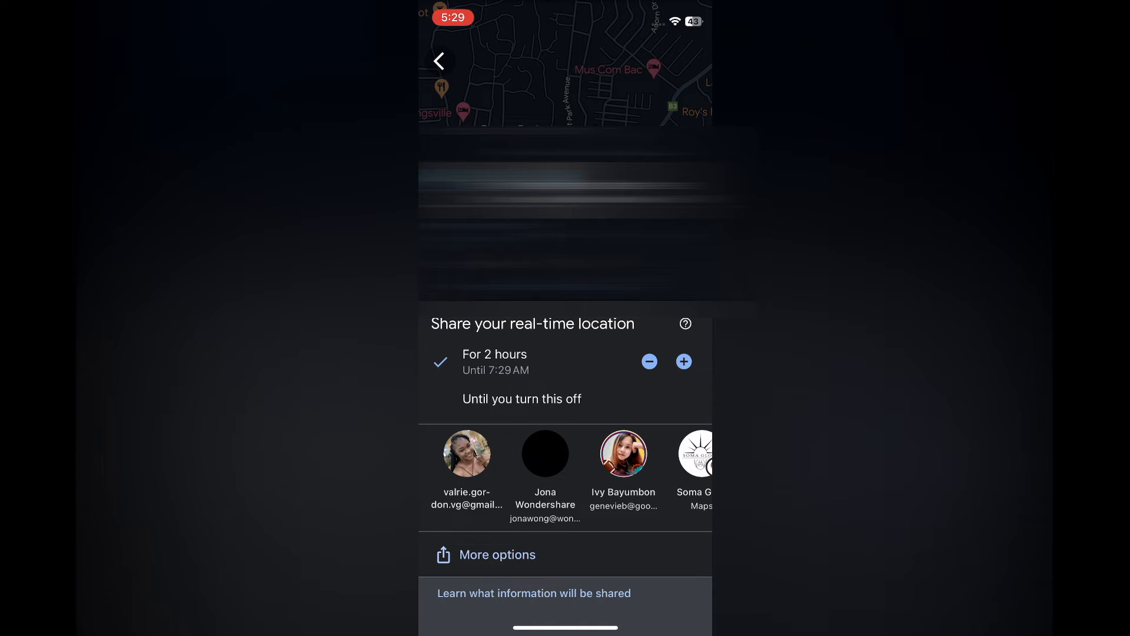
left_click(520, 398)
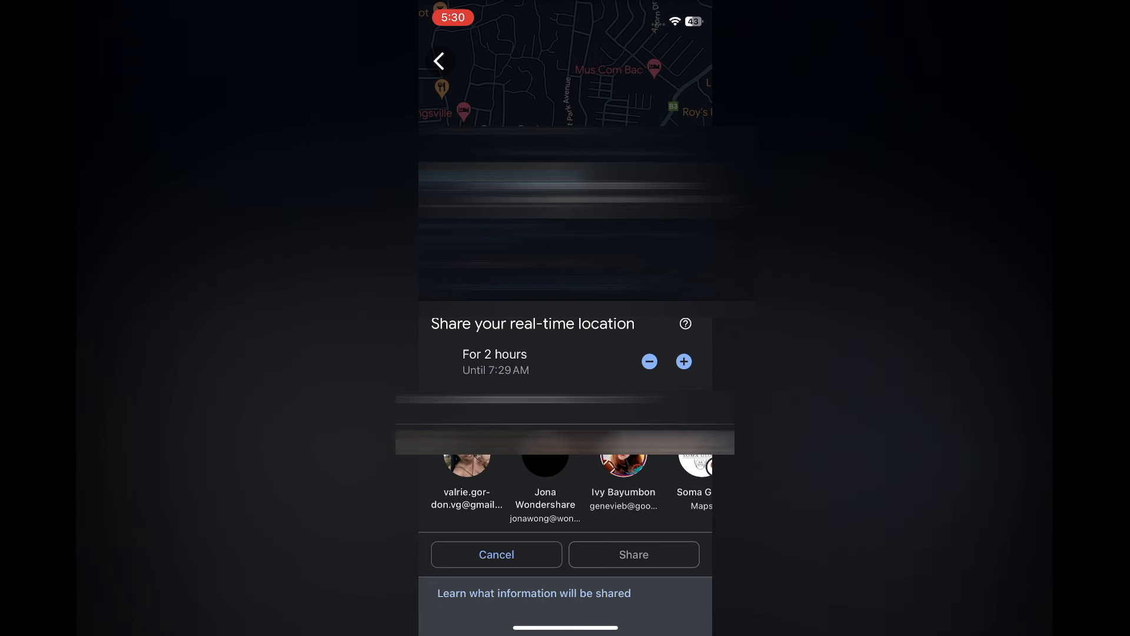
- Cancel the share sheet and scroll the Your Location panel down to the Plus Code
left_click(496, 555)
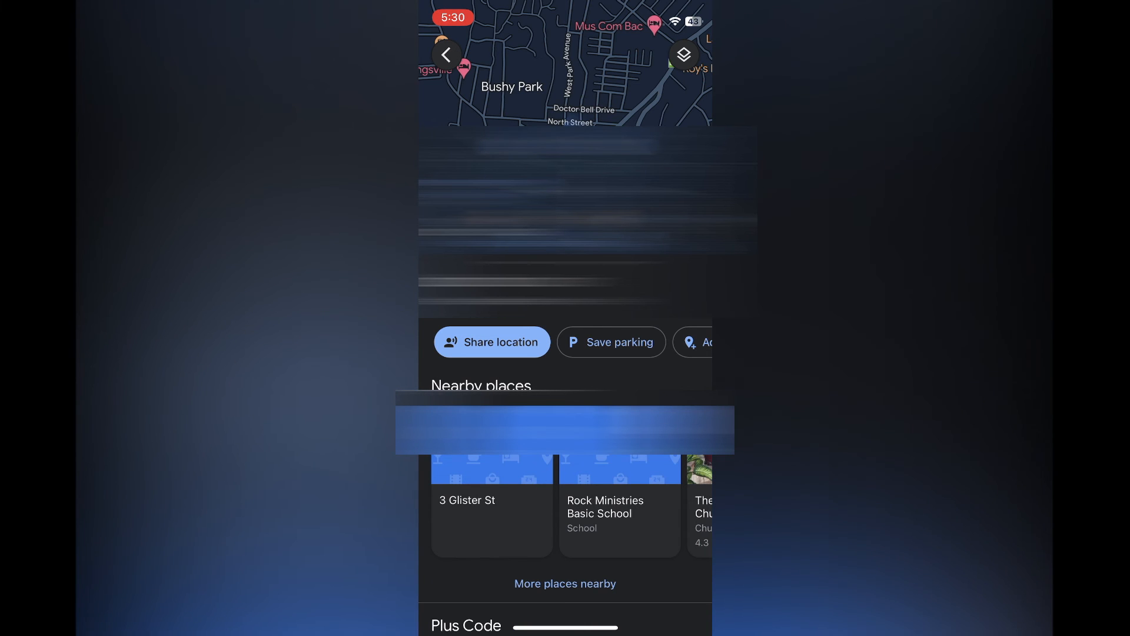
scroll("down", 3)
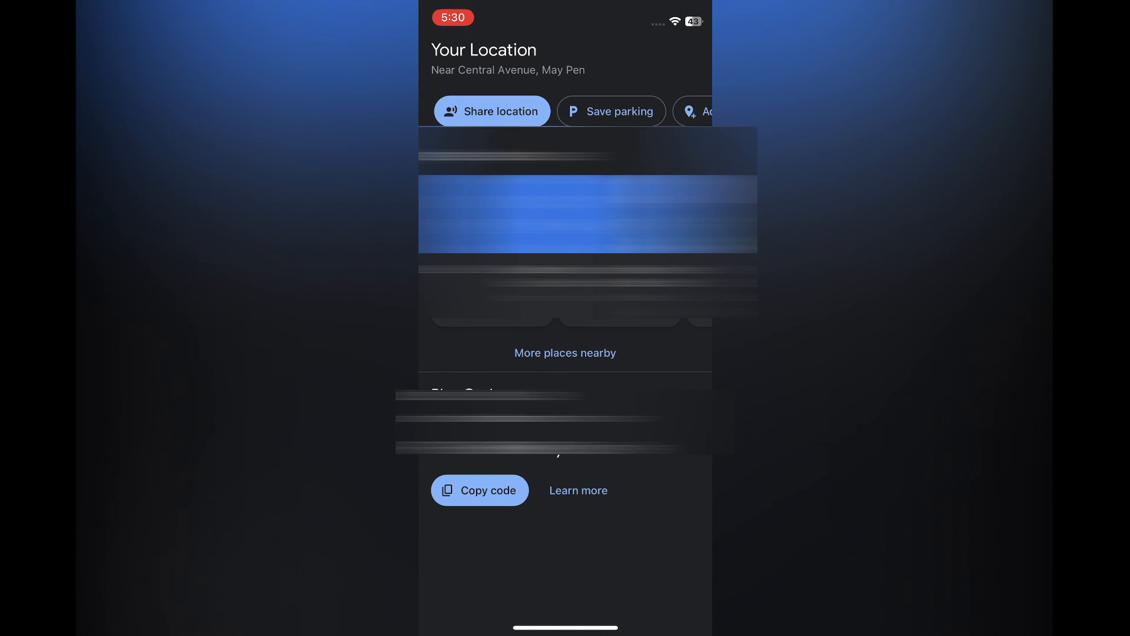